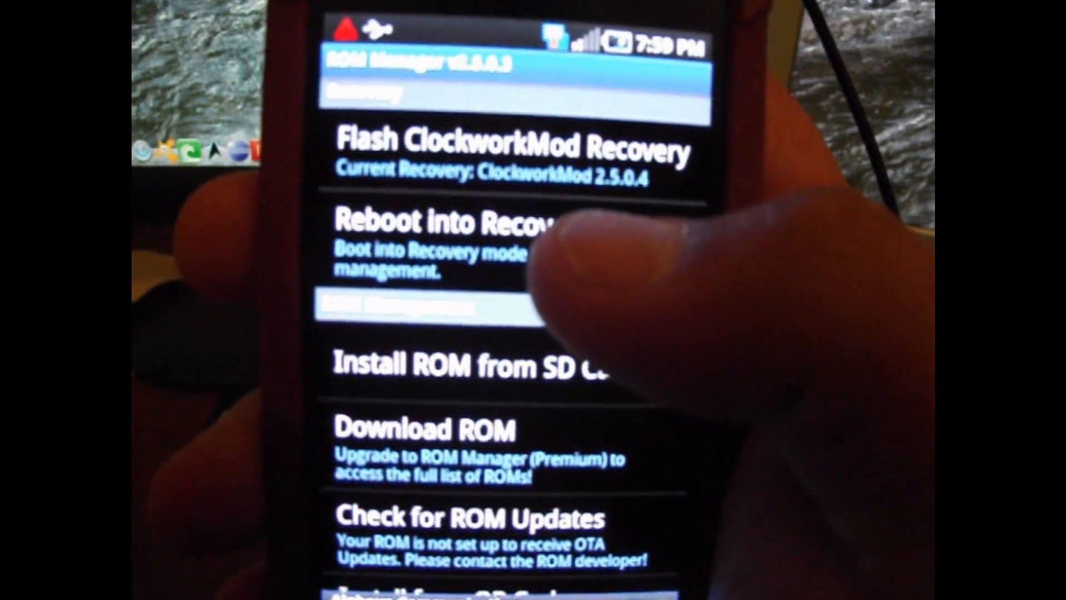
Request a reboot into ClockworkMod Recovery 2.5.0.4, raising the confirmation prompt.
left_click(449, 224)
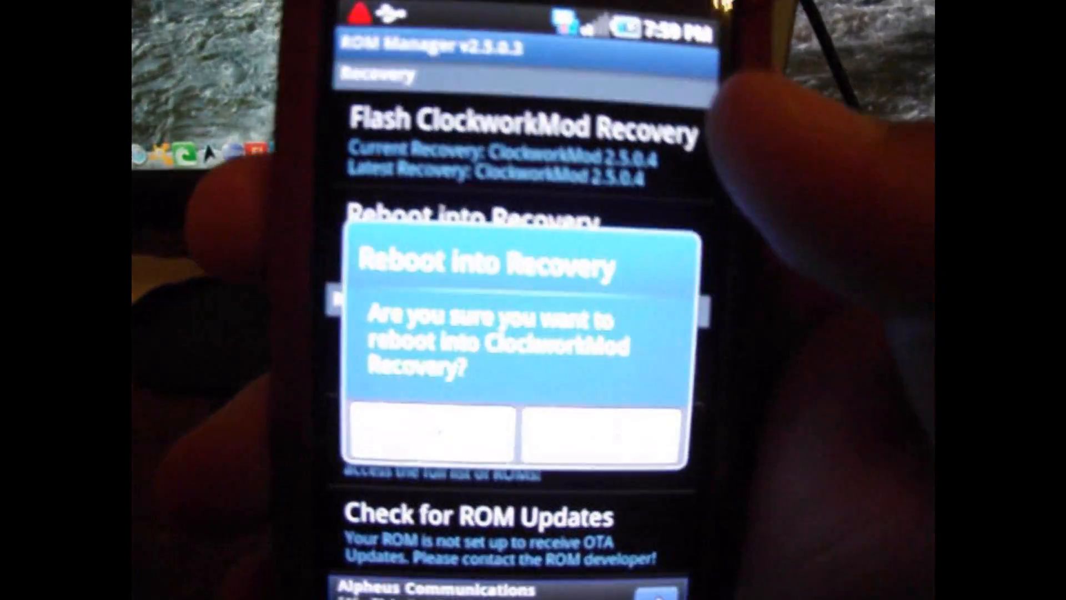